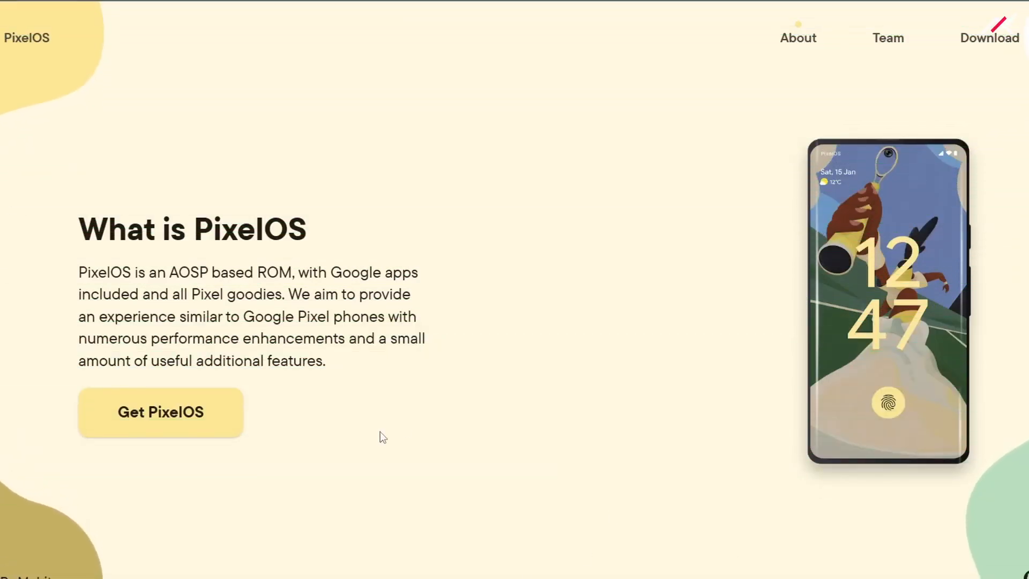
{"action": "mouse_move", "coordinate": [577, 443]}
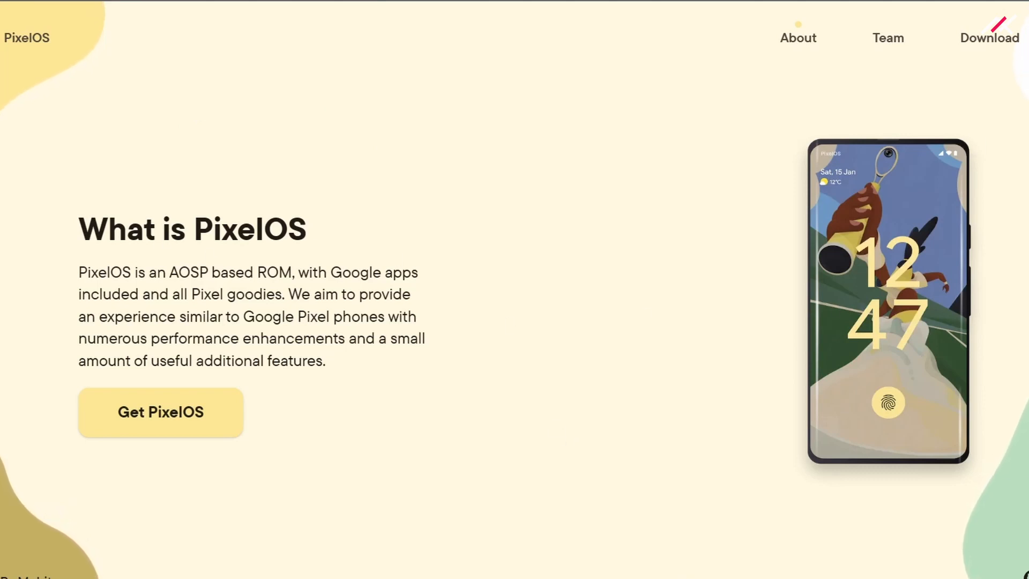
{"action": "mouse_move", "coordinate": [77, 258]}
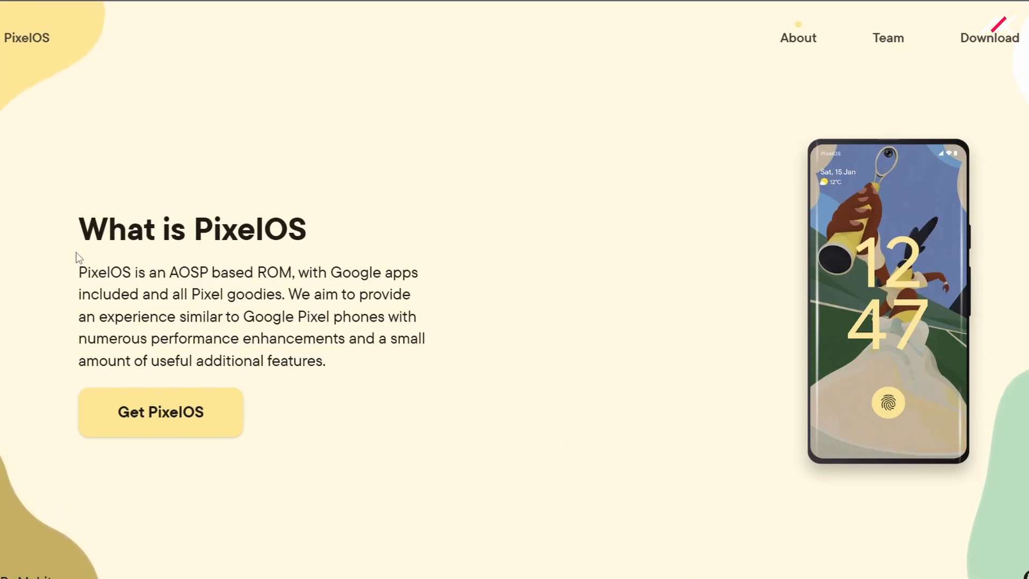